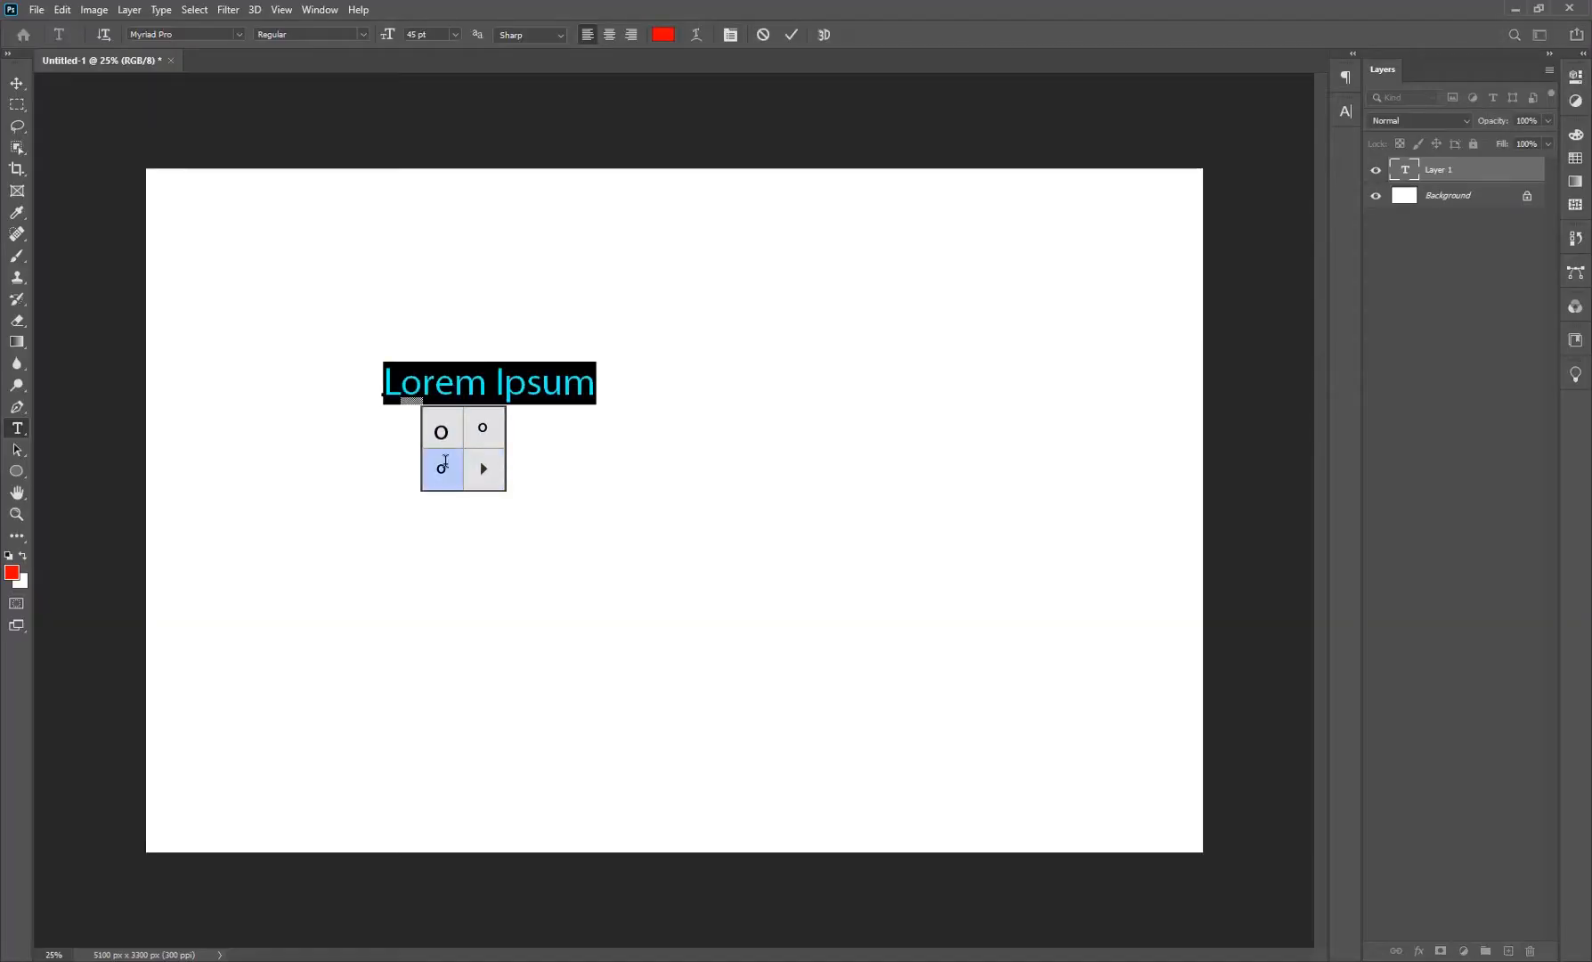
{"action": "mouse_move", "coordinate": [888, 281]}
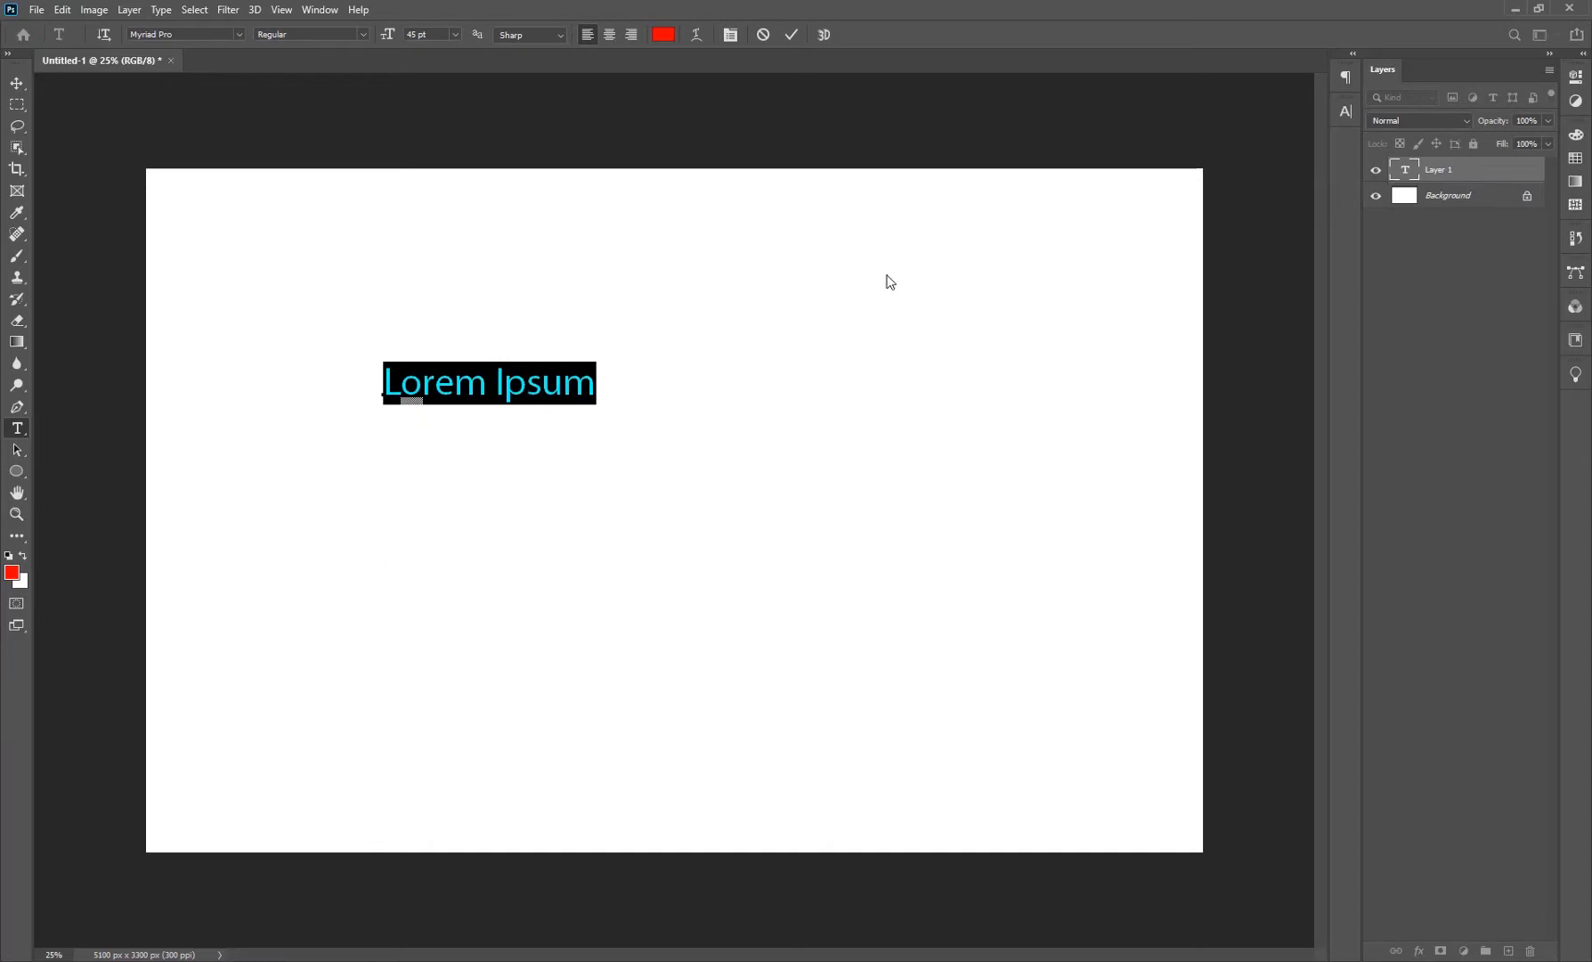
Step: Cancel the text edit to discard the Lorem Ipsum placeholder type layer
{"action": "left_click", "coordinate": [791, 34]}
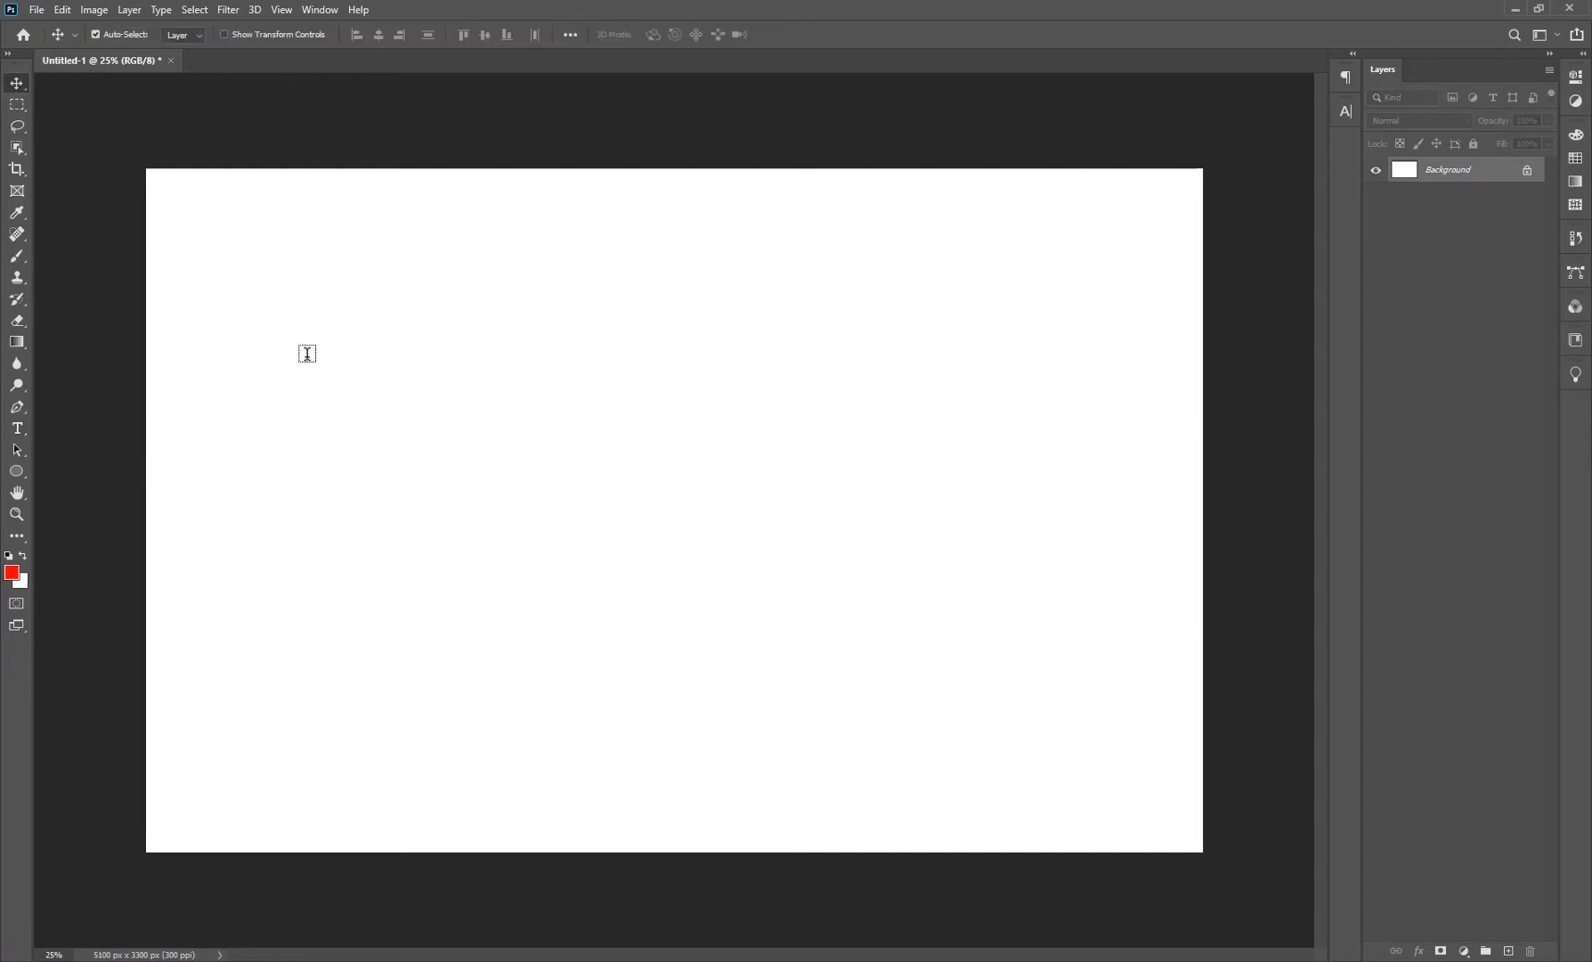
Step: Turn off 'Fill new type layers with placeholder text' in Type preferences
{"action": "left_click", "coordinate": [62, 9]}
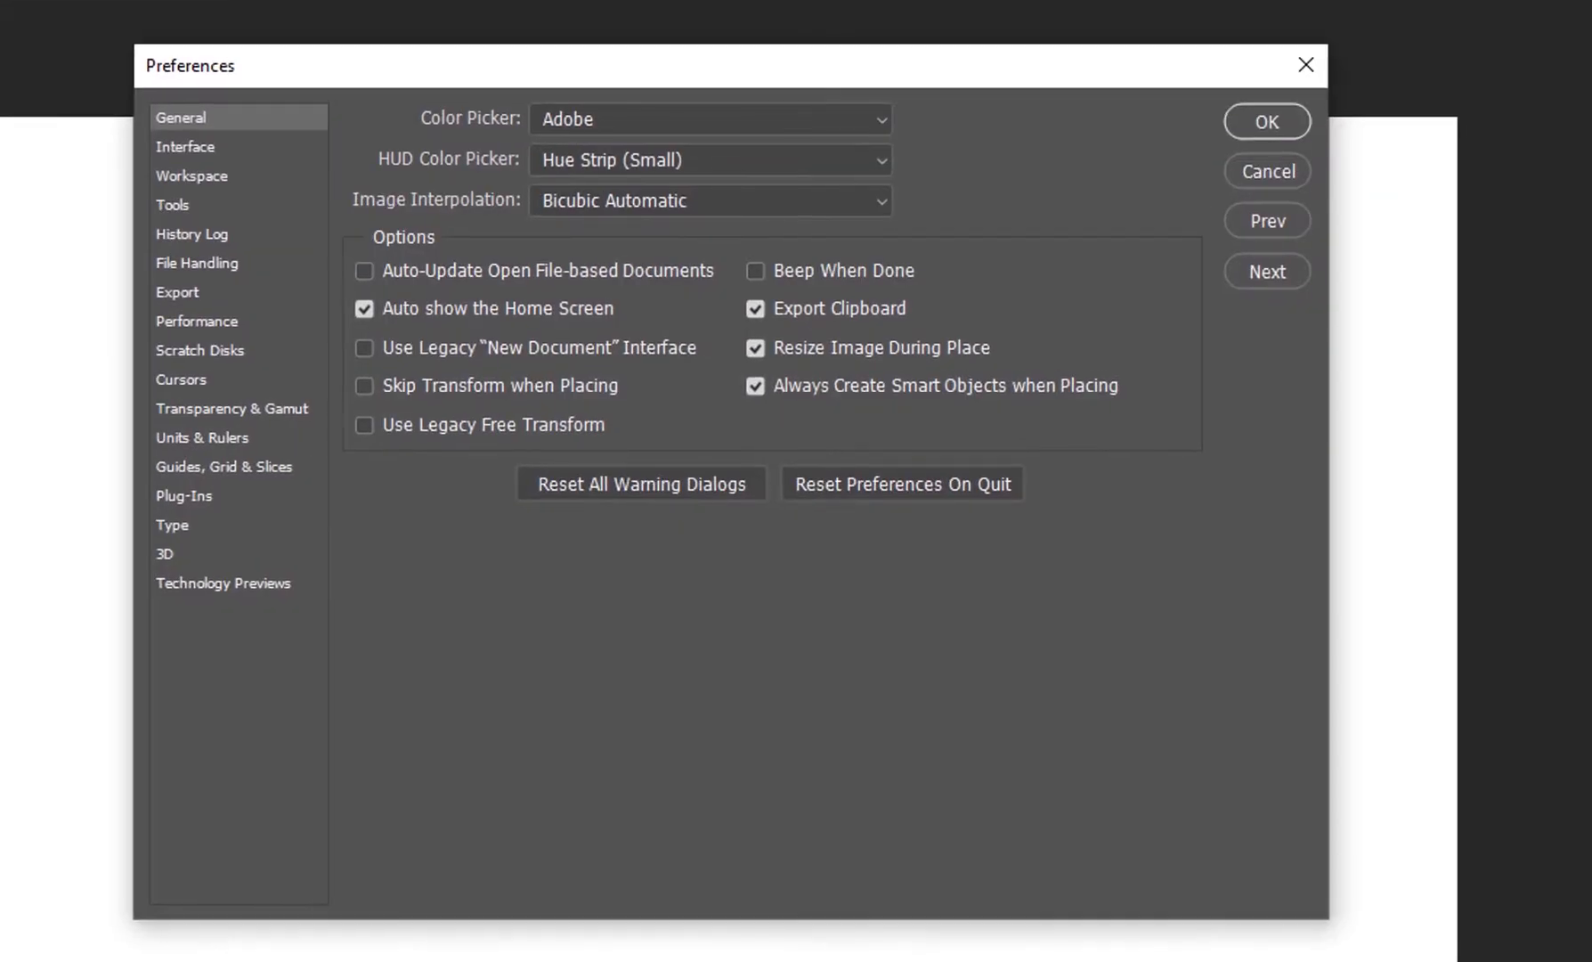
{"action": "mouse_move", "coordinate": [464, 281]}
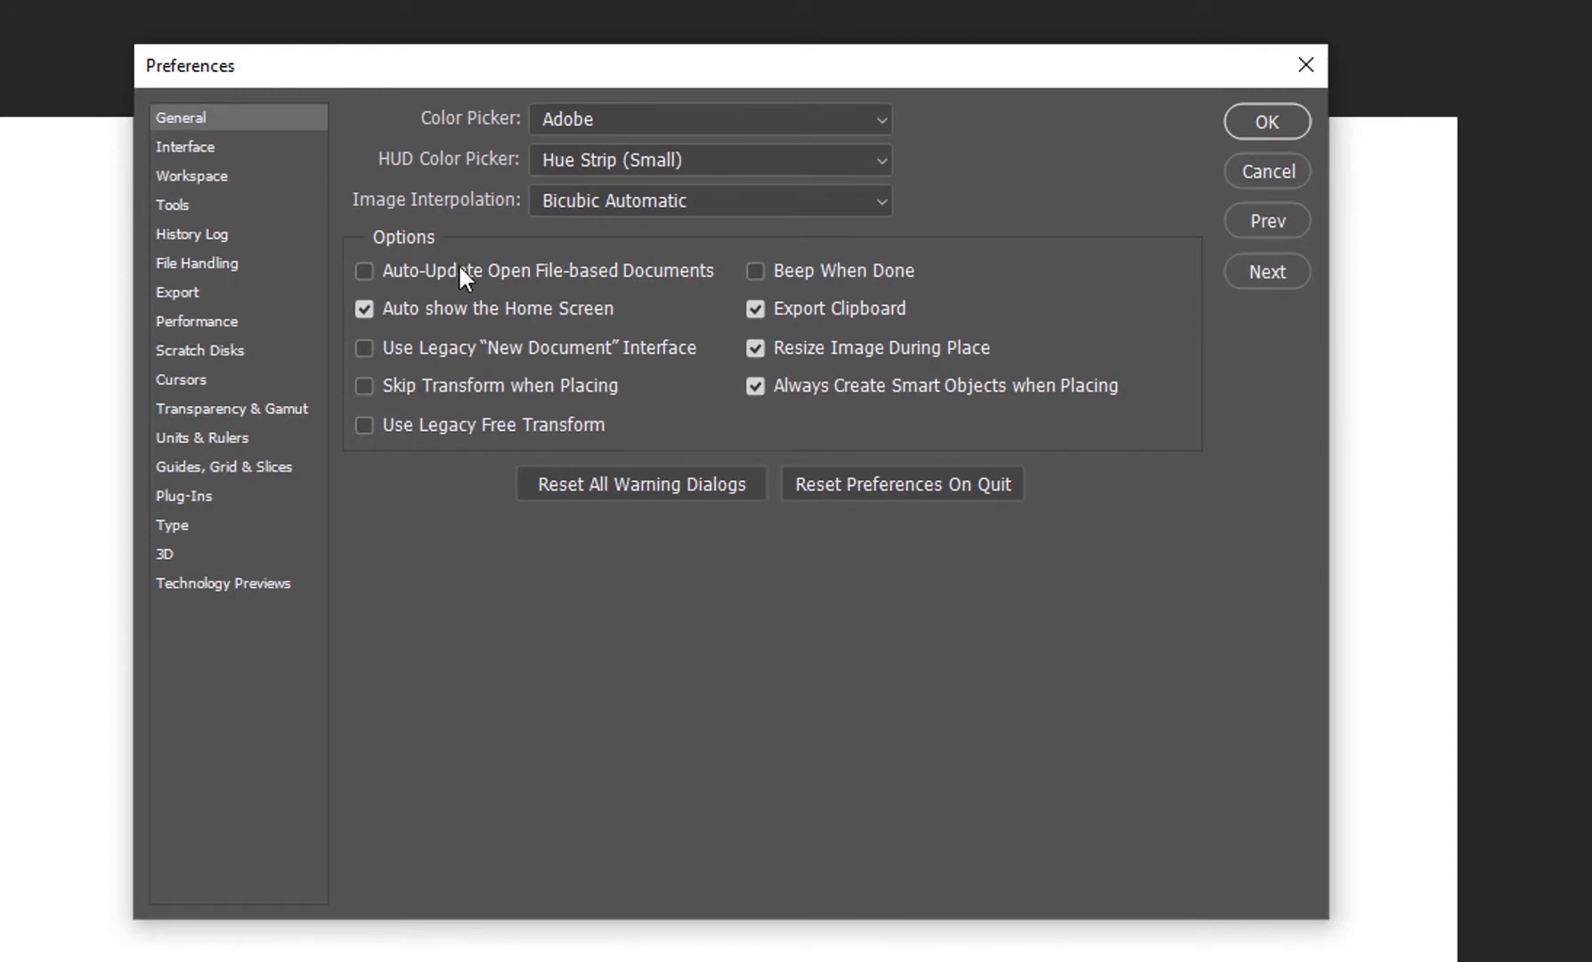
{"action": "mouse_move", "coordinate": [154, 577]}
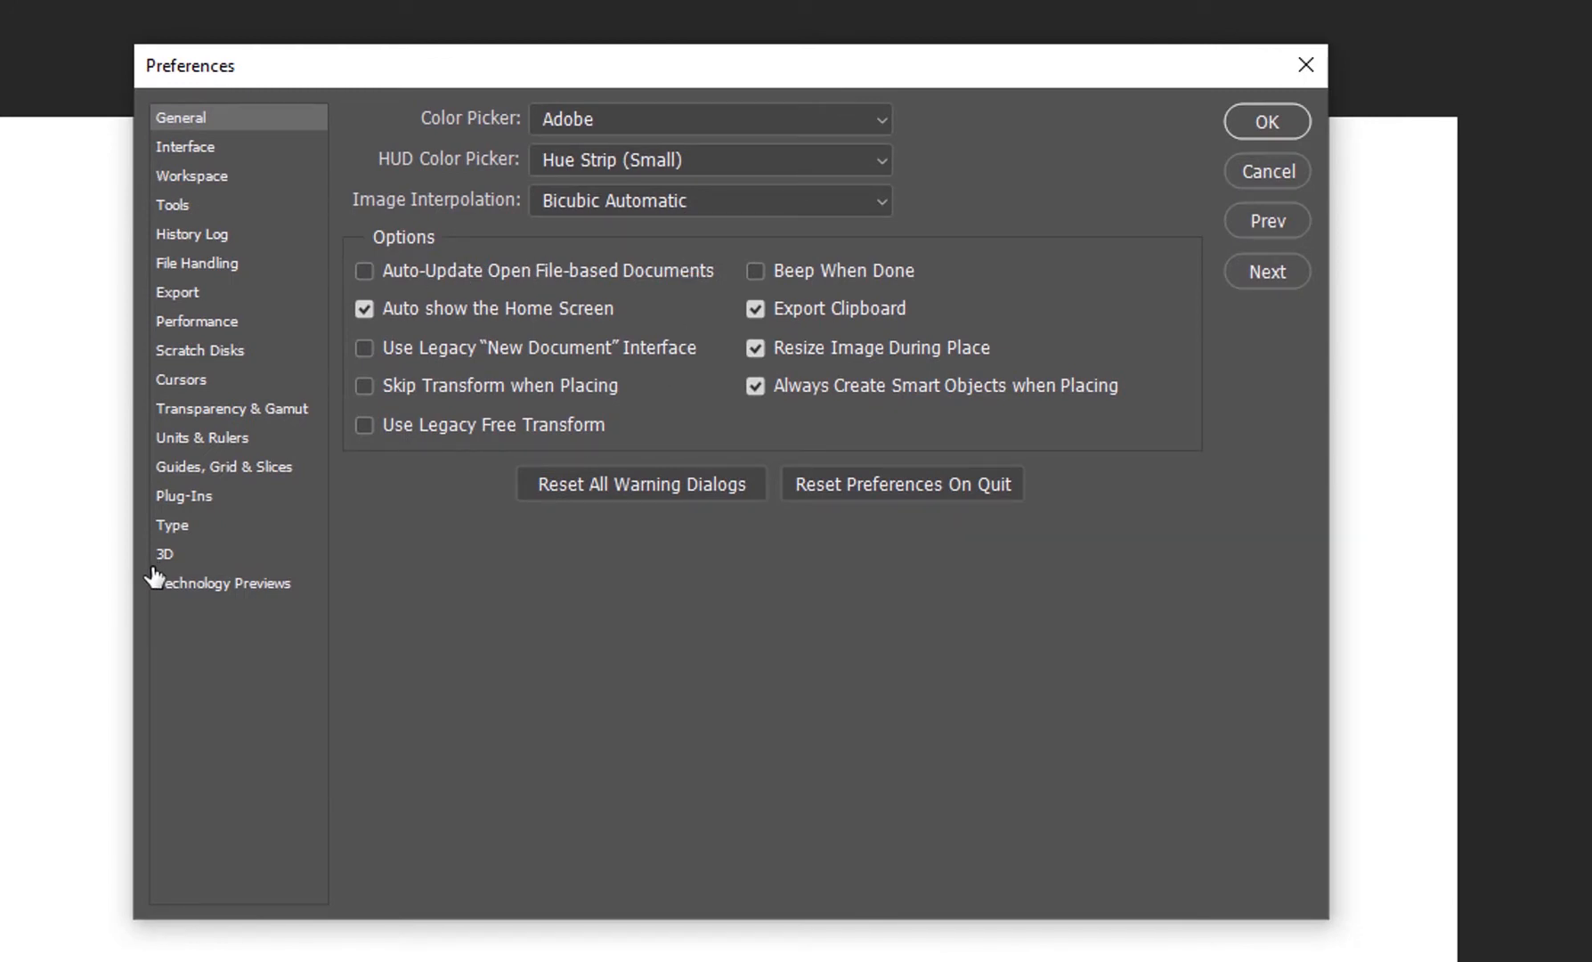
{"action": "left_click", "coordinate": [172, 526]}
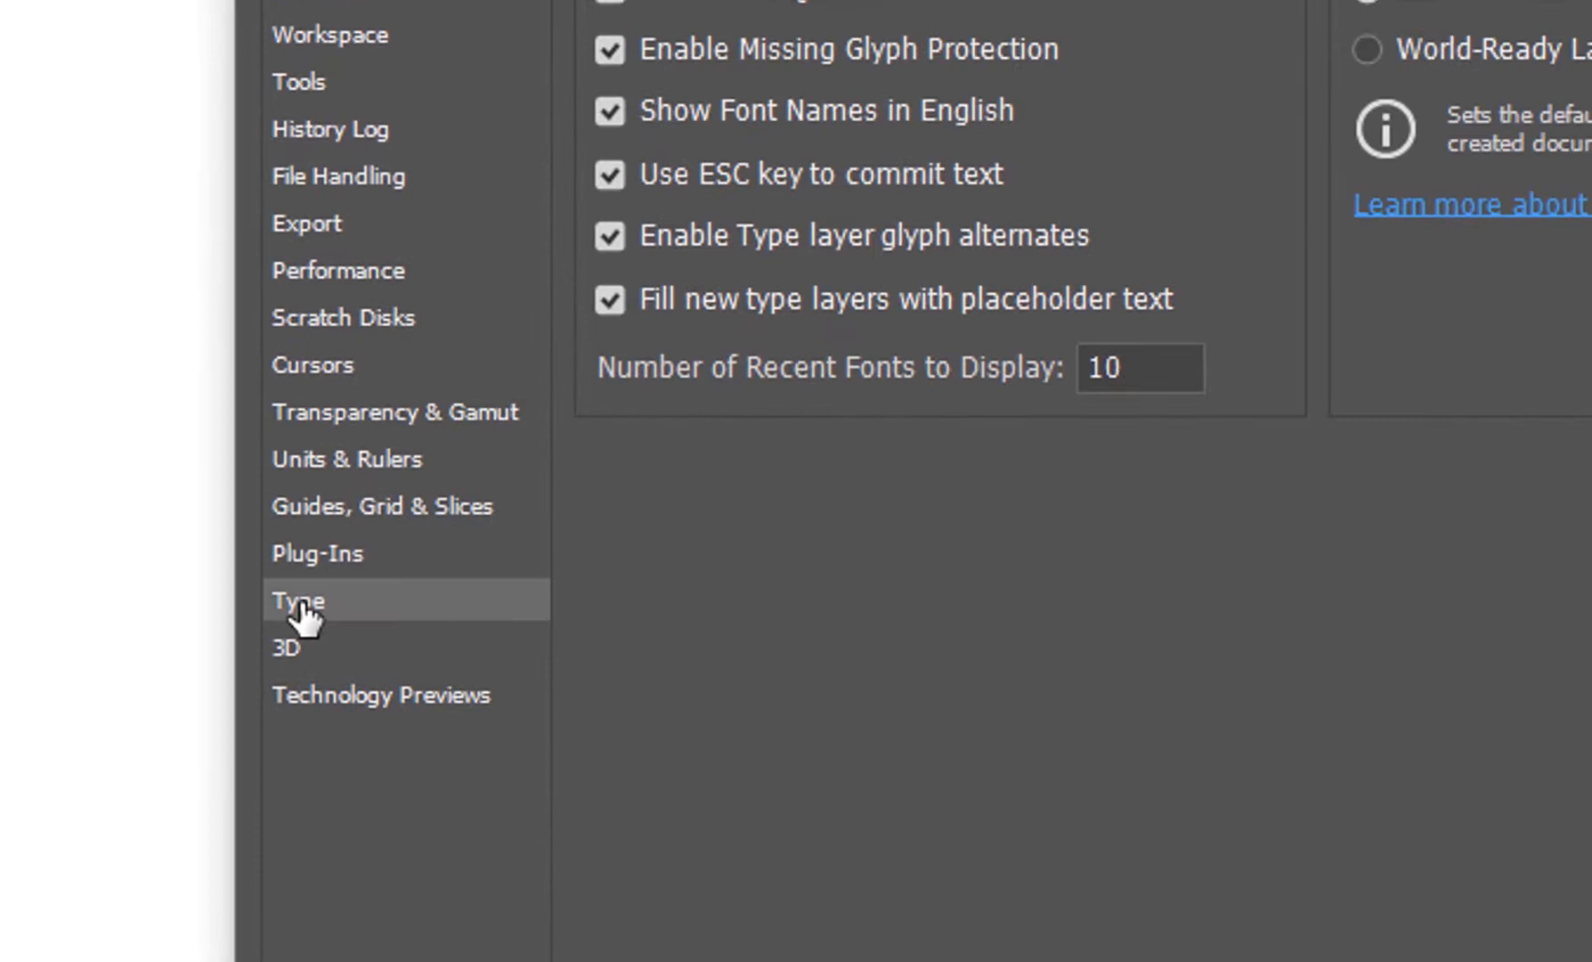
{"action": "mouse_move", "coordinate": [752, 335]}
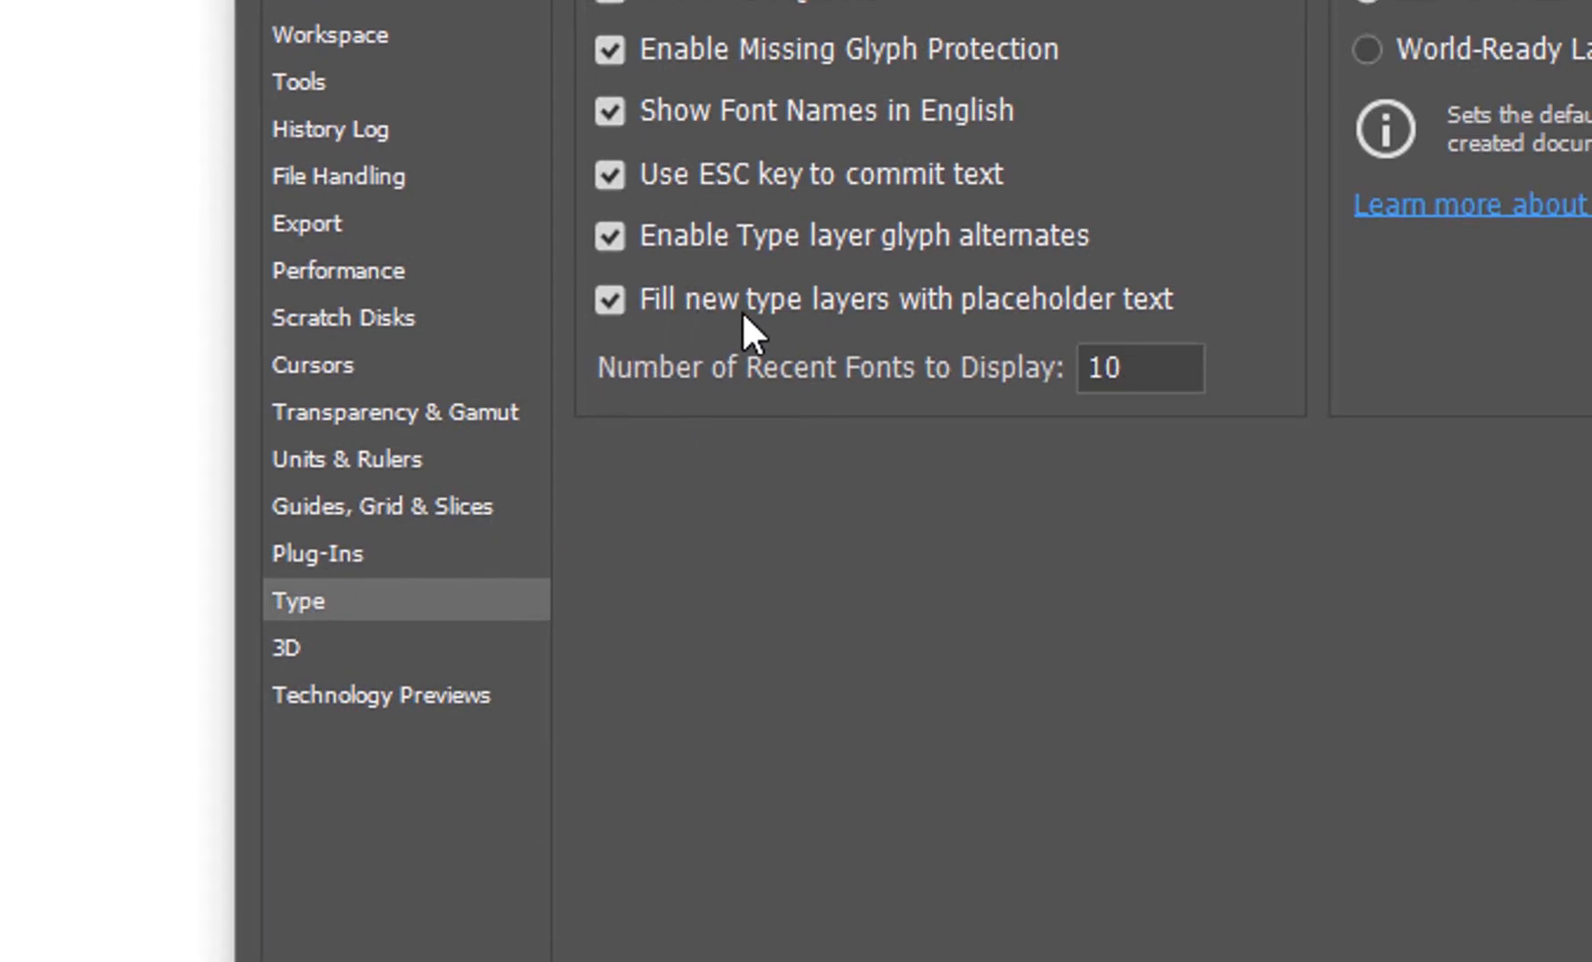
{"action": "mouse_move", "coordinate": [1088, 323]}
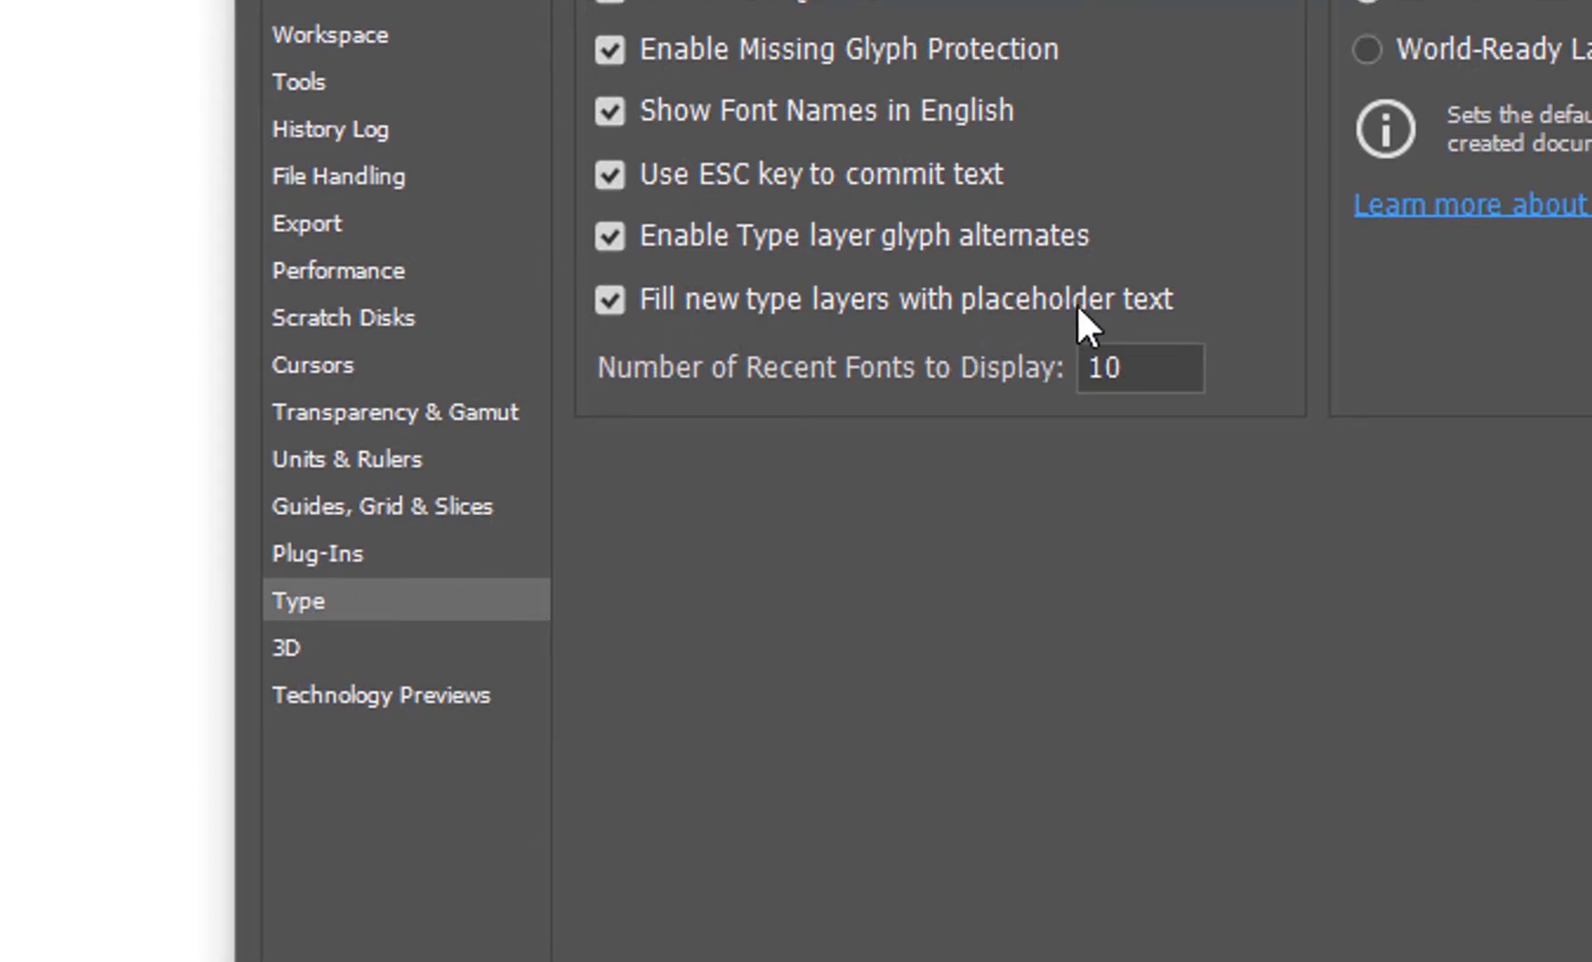
{"action": "mouse_move", "coordinate": [665, 345]}
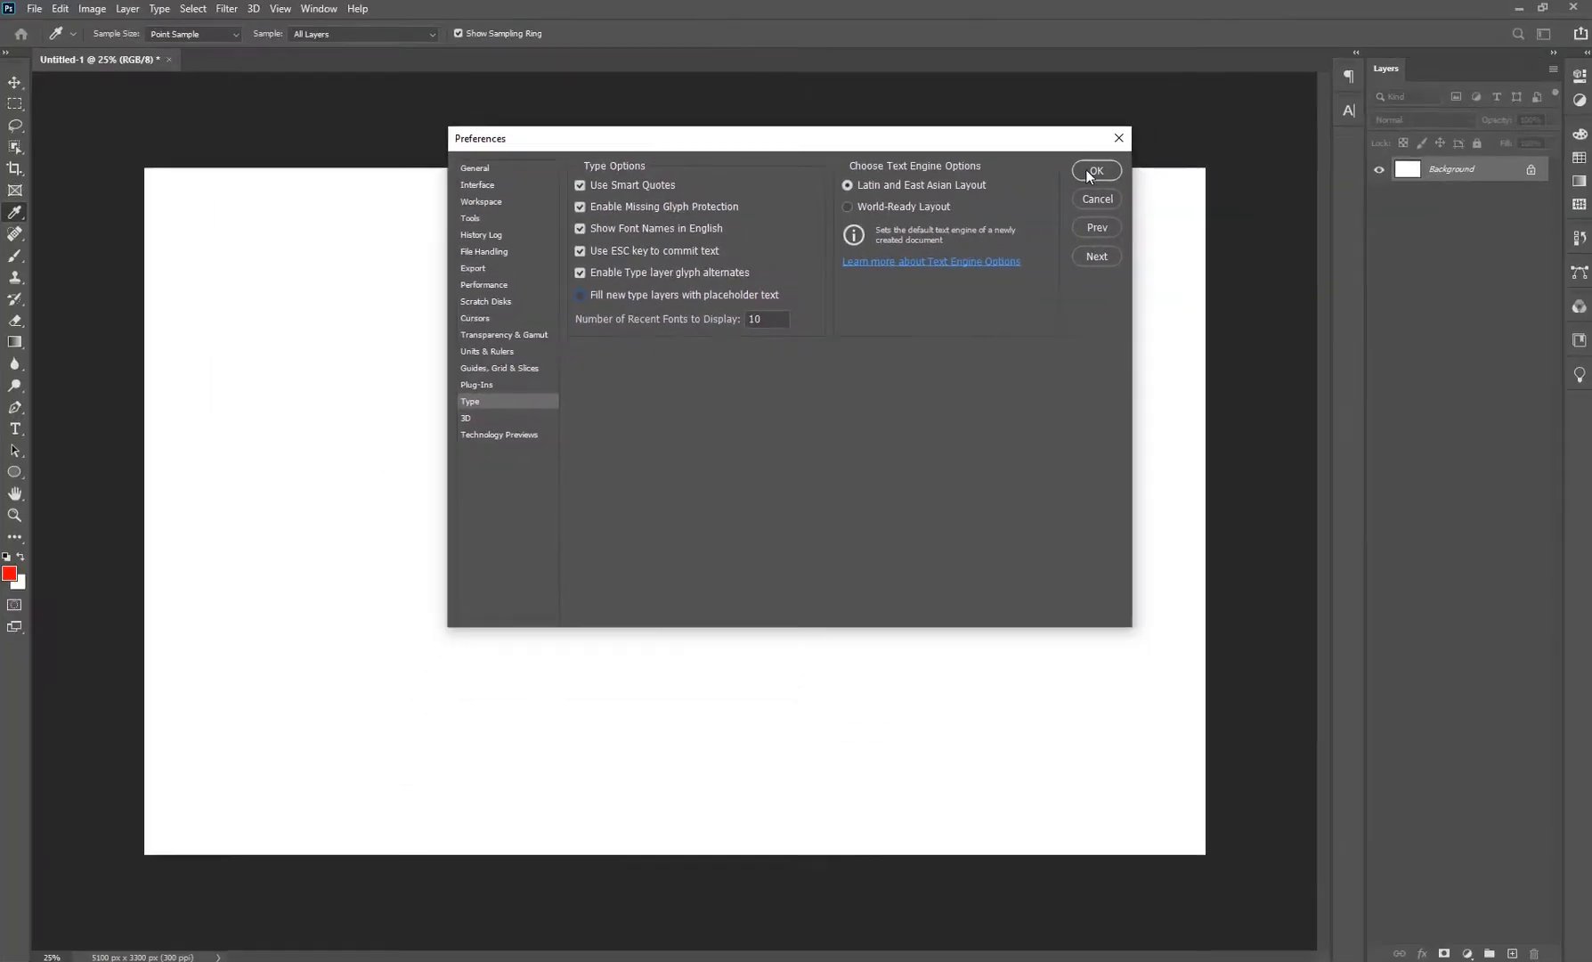
{"action": "left_click", "coordinate": [1095, 171]}
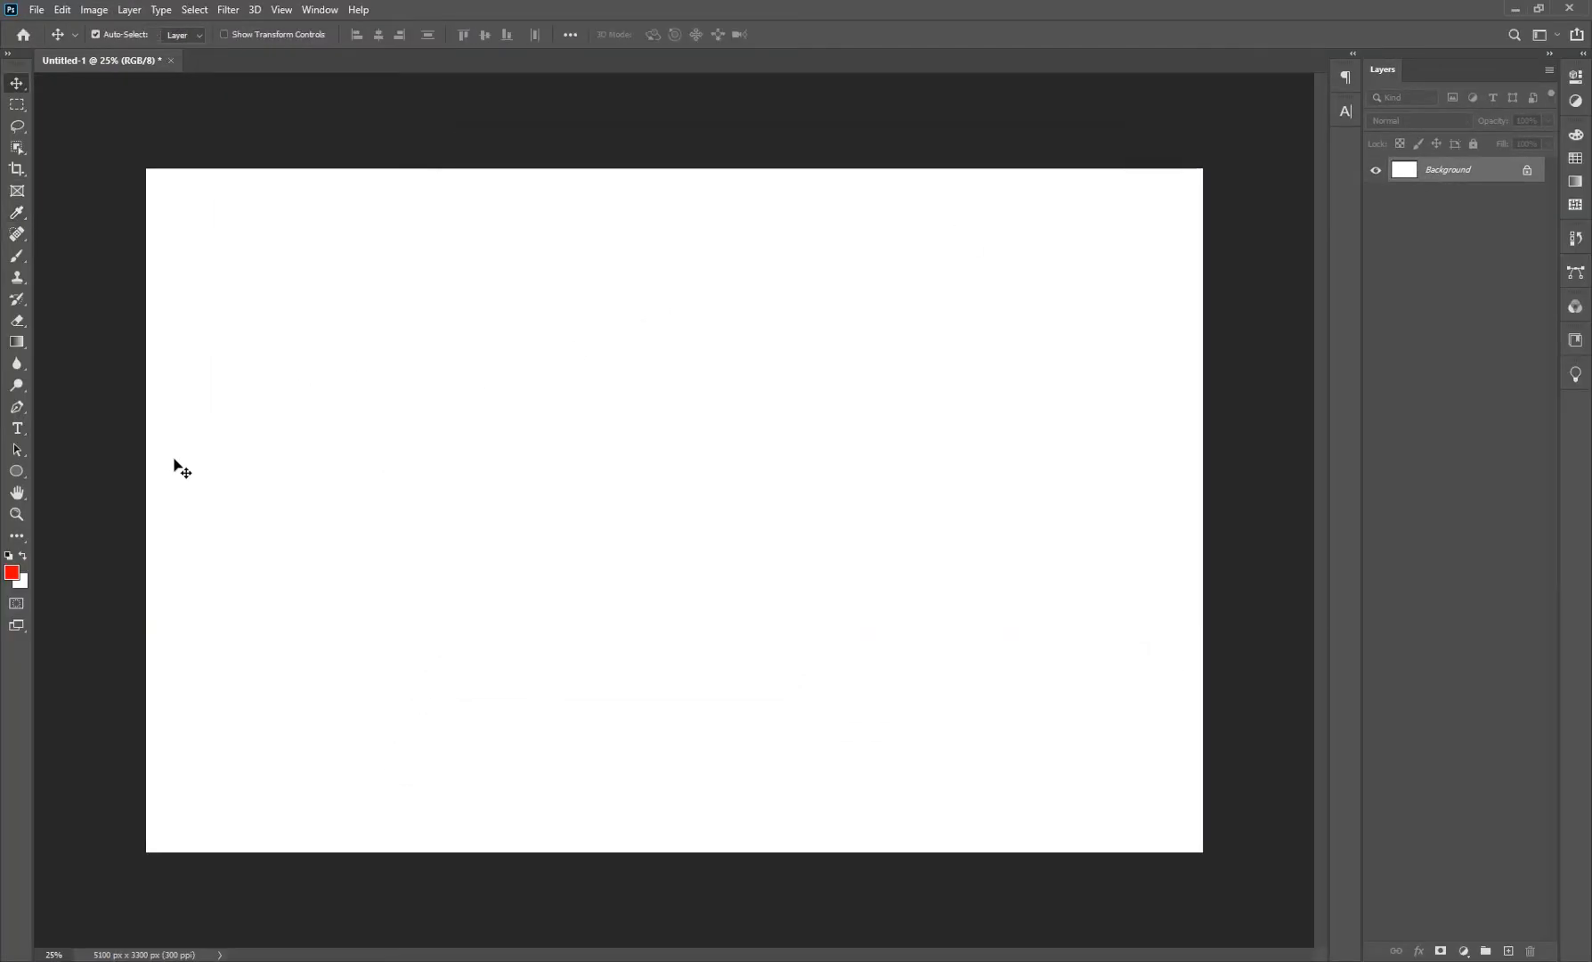
Step: Add a new type layer on the canvas and type 'TES' in red
{"action": "left_click", "coordinate": [16, 428]}
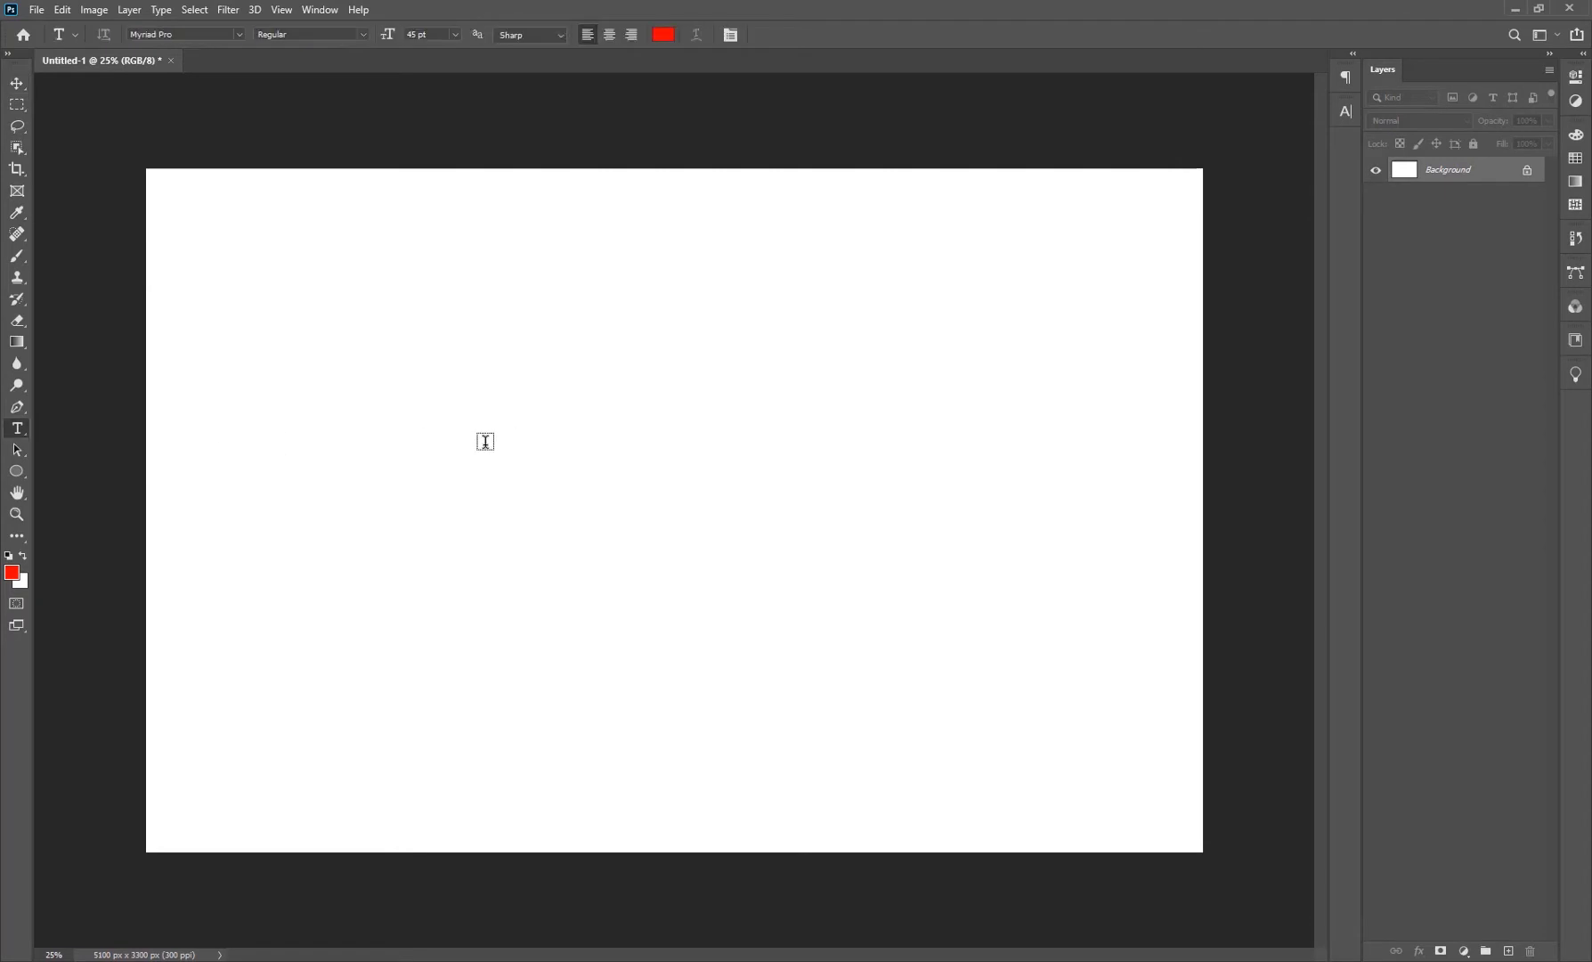
{"action": "left_click", "coordinate": [484, 429]}
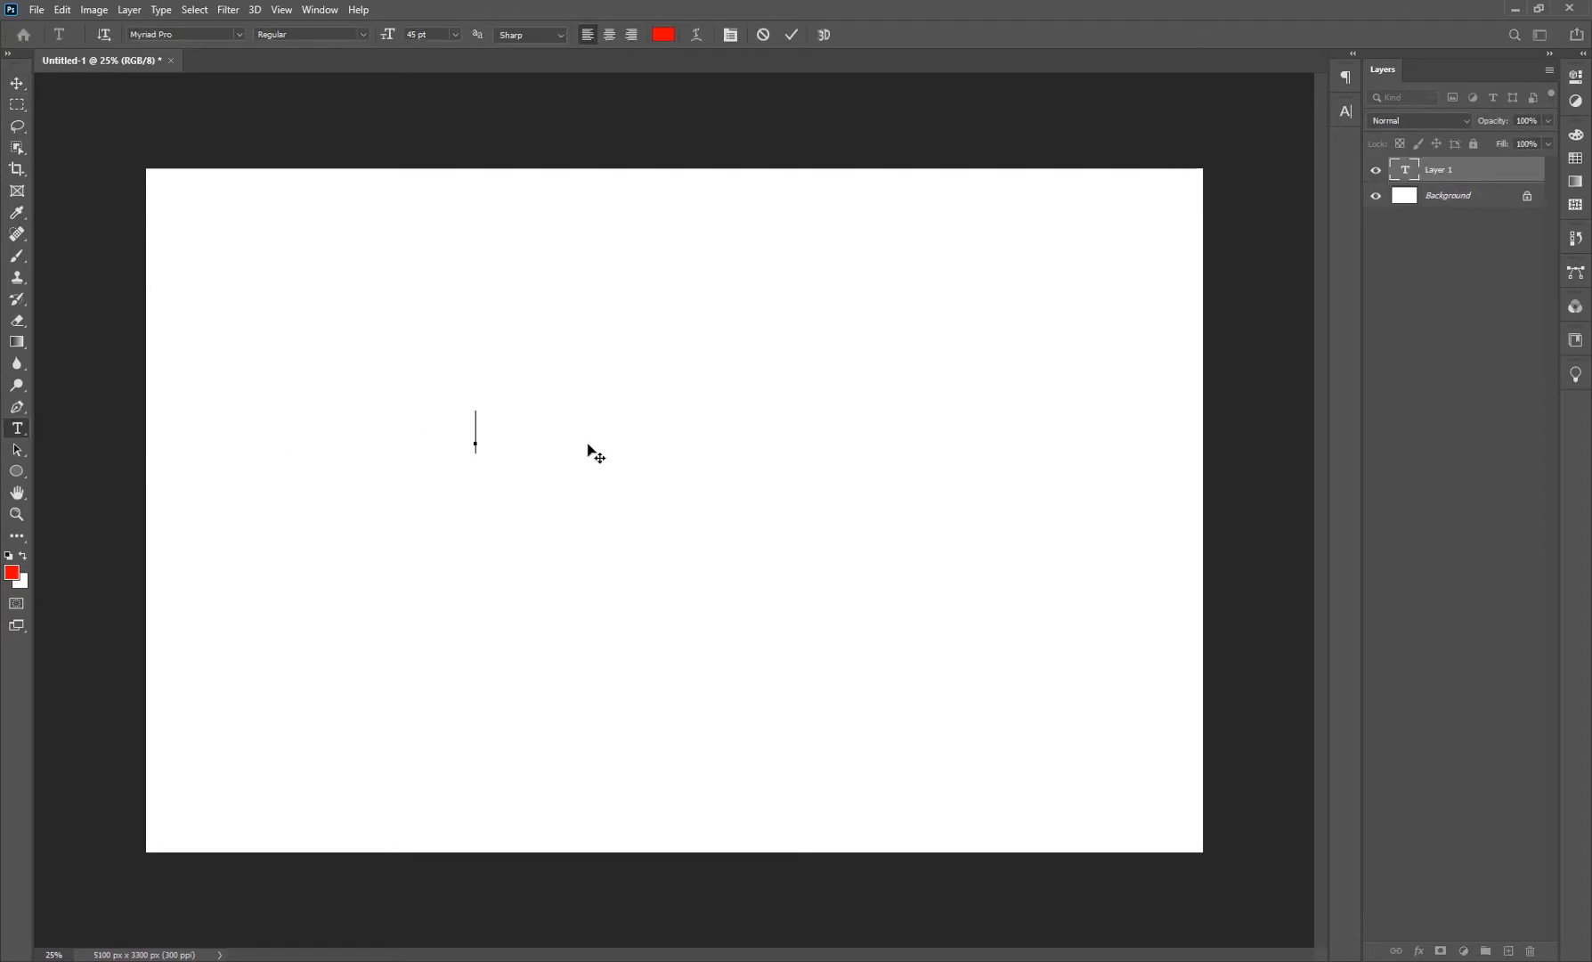
{"action": "mouse_move", "coordinate": [472, 436]}
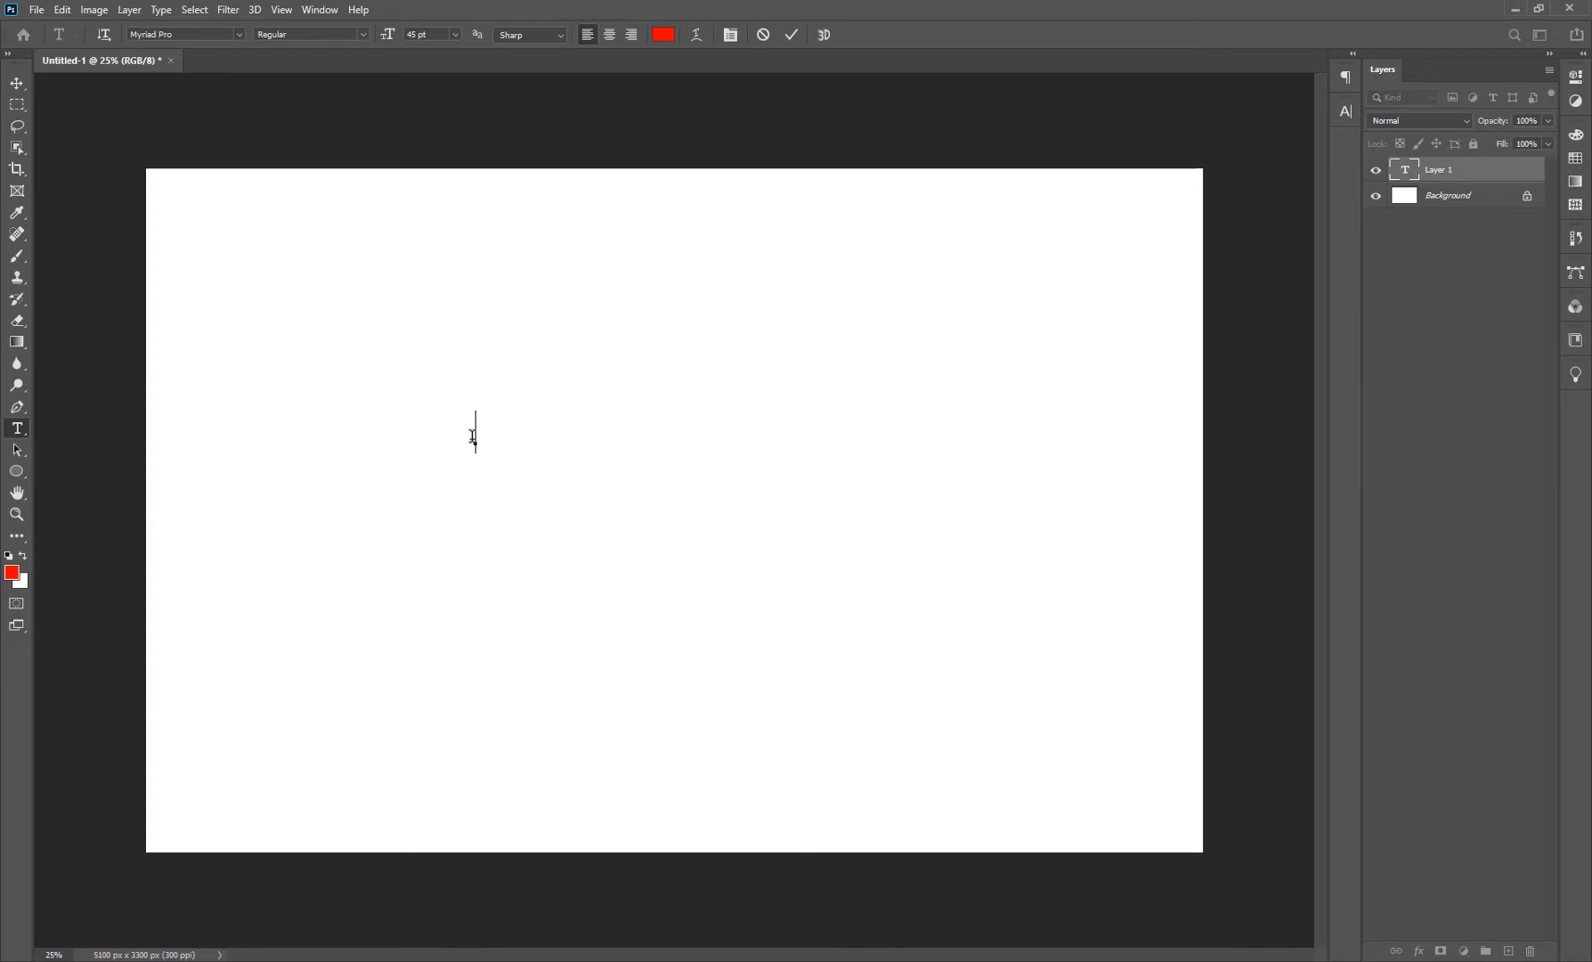
{"action": "mouse_move", "coordinate": [1419, 361]}
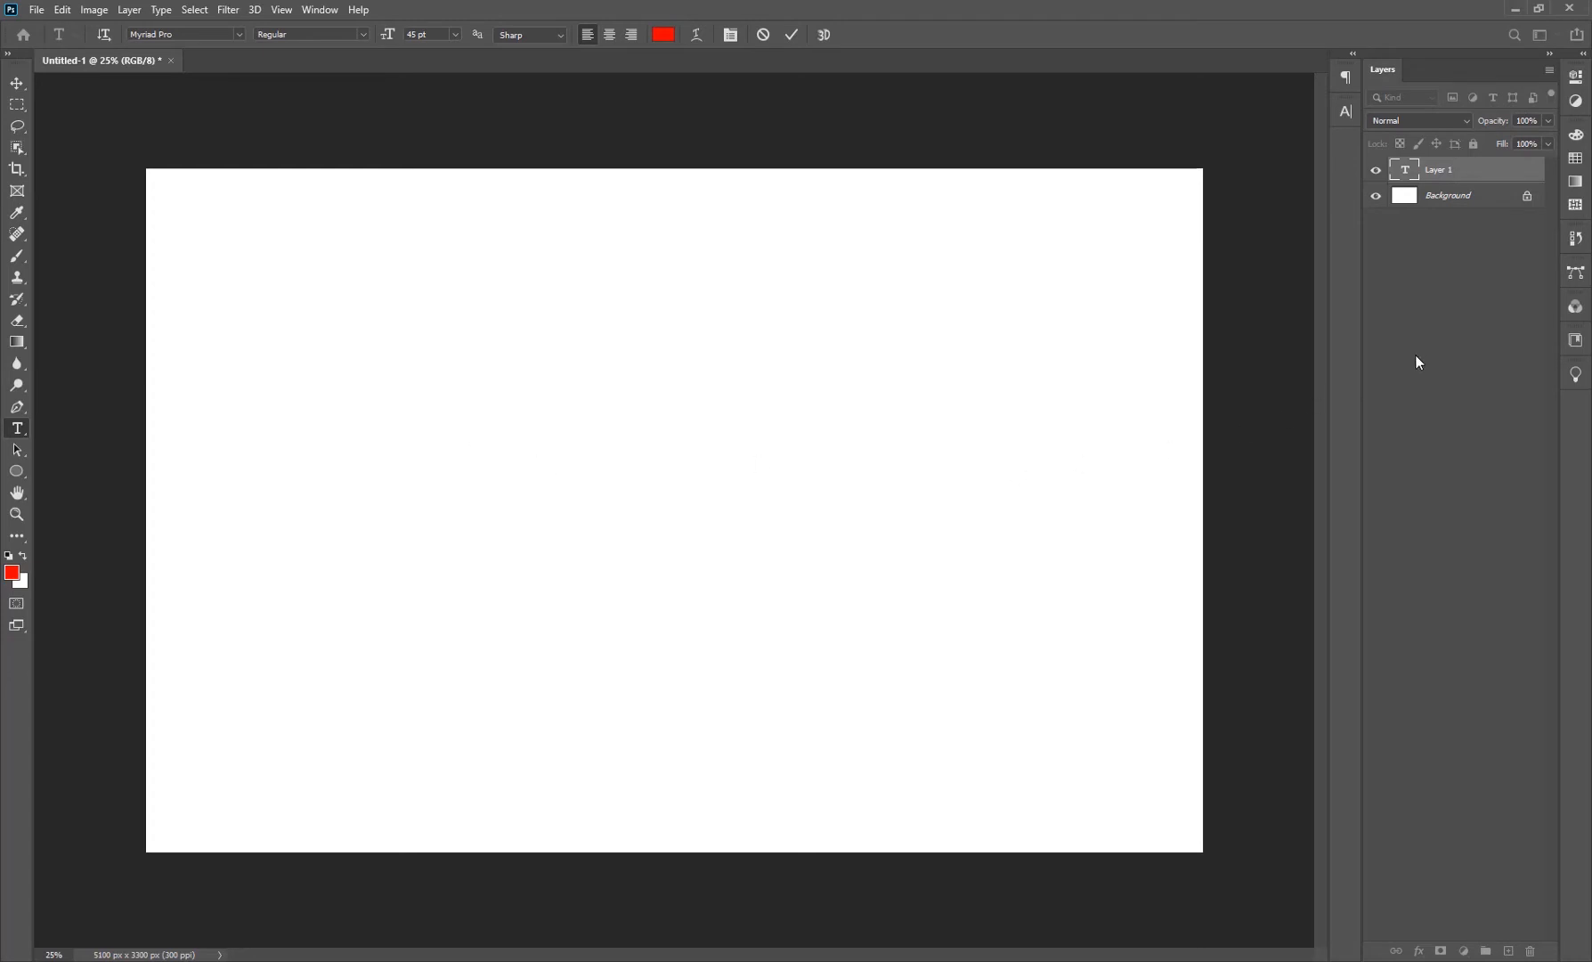
{"action": "left_click", "coordinate": [492, 399]}
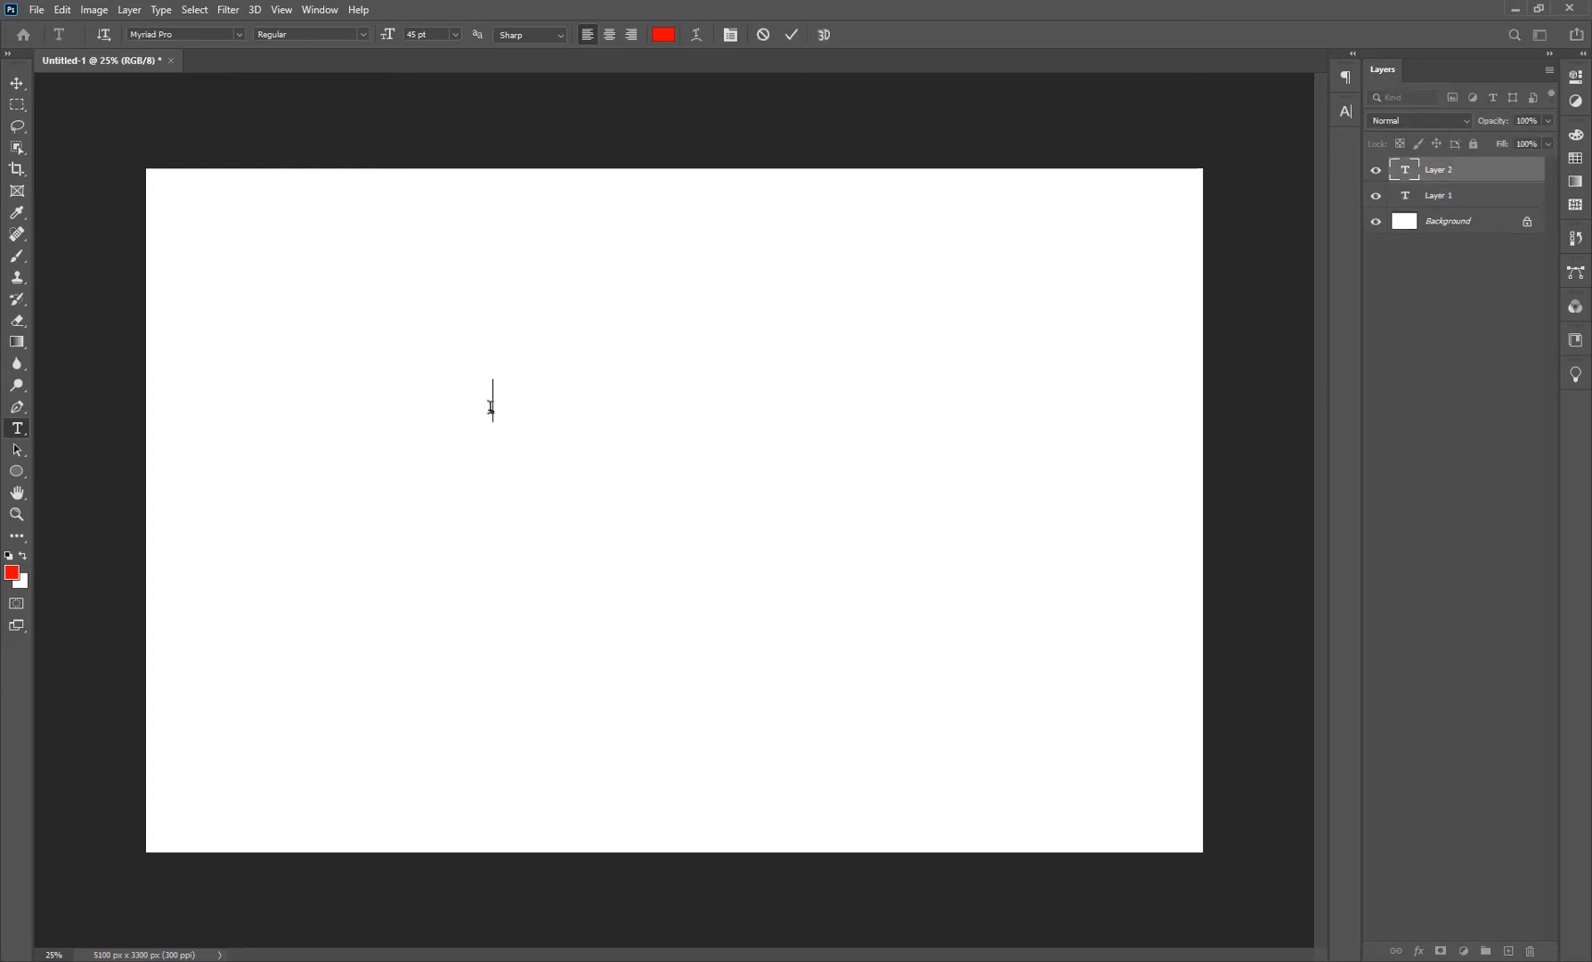
{"action": "type", "text": "TES"}
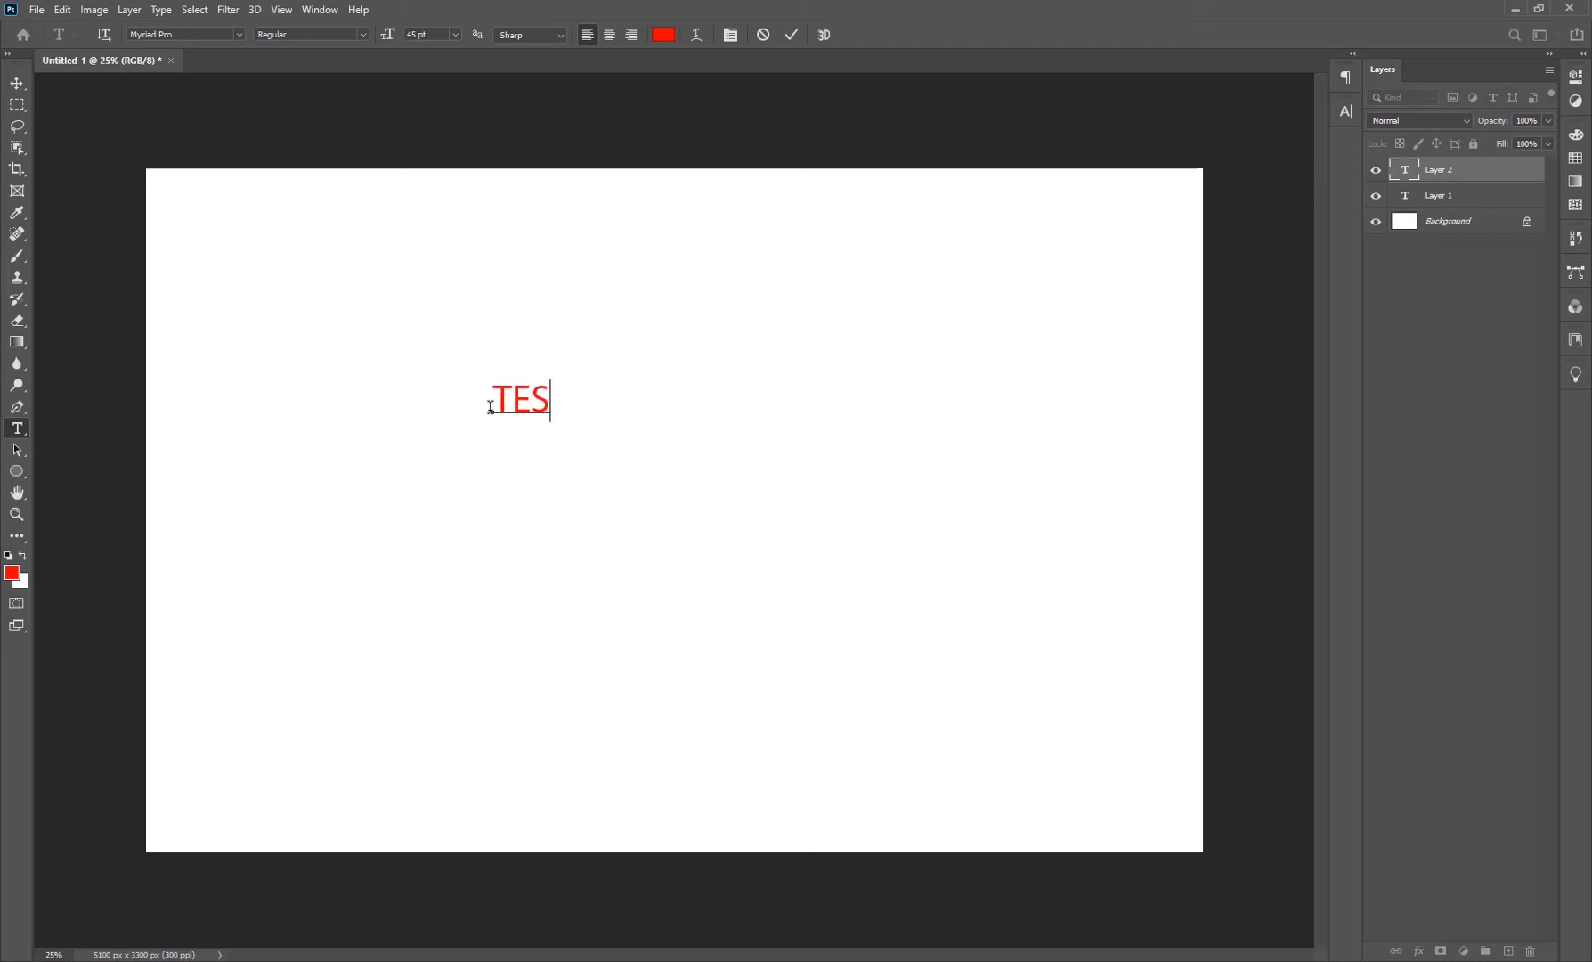